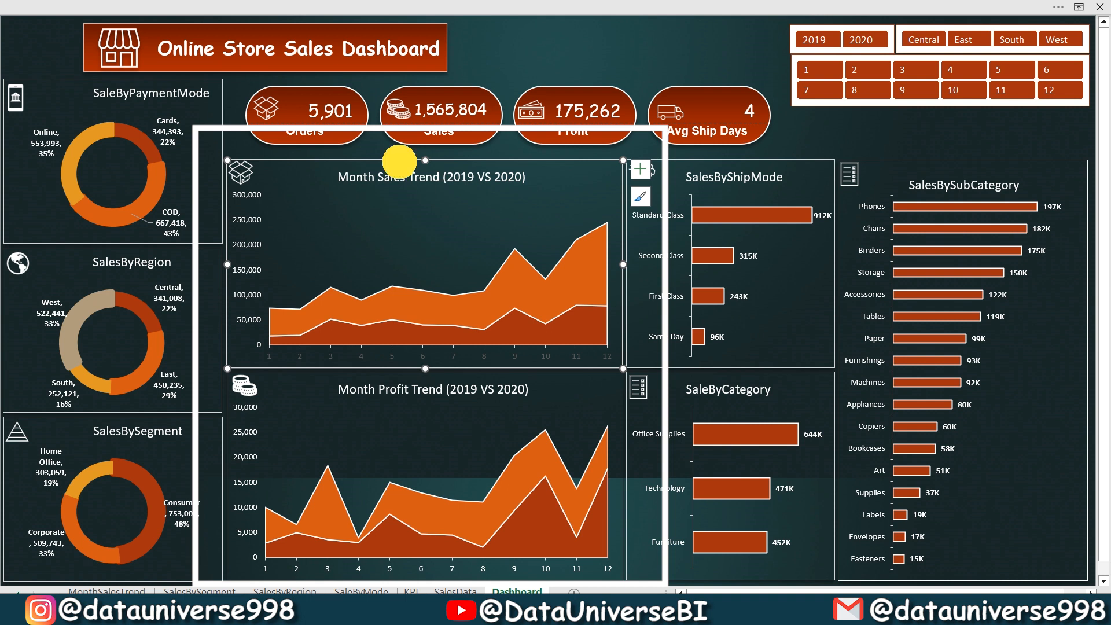
pyautogui.moveTo(511, 188)
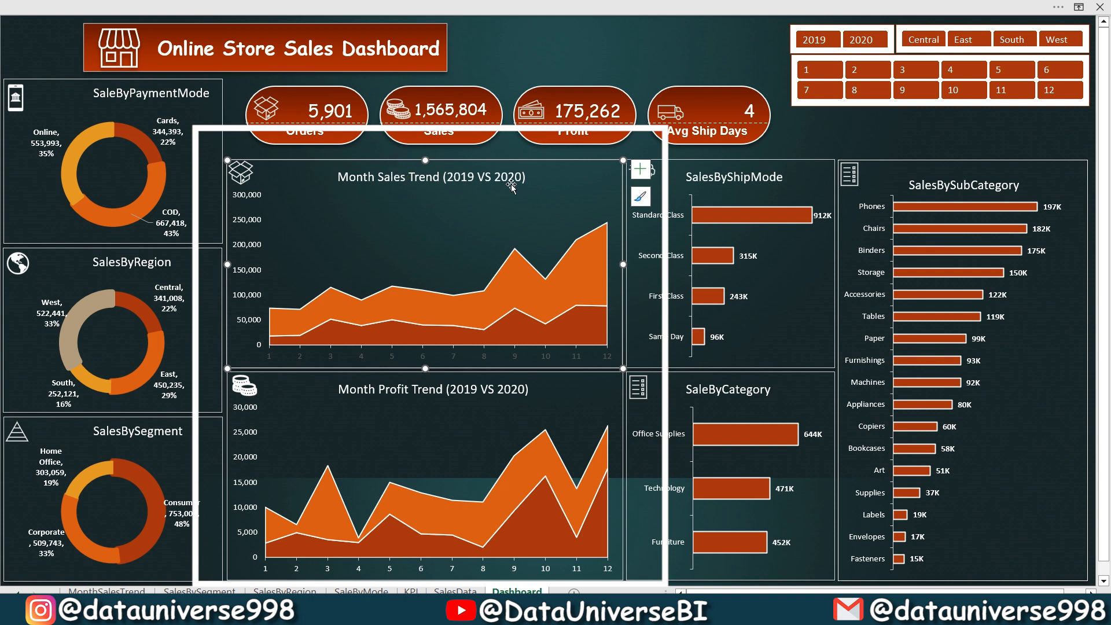
# Switch from the sales dashboard to a new blank workbook sheet
pyautogui.click(454, 593)
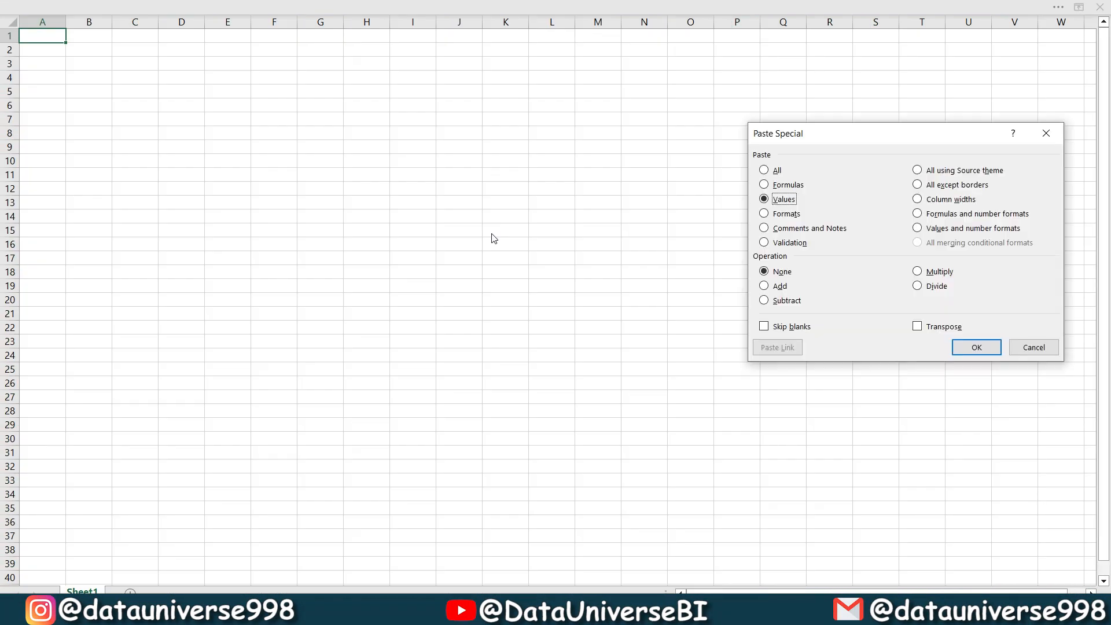
# Paste the data as values and add Month # and Year columns using =MONTH(A2) and YEAR formulas
pyautogui.click(975, 347)
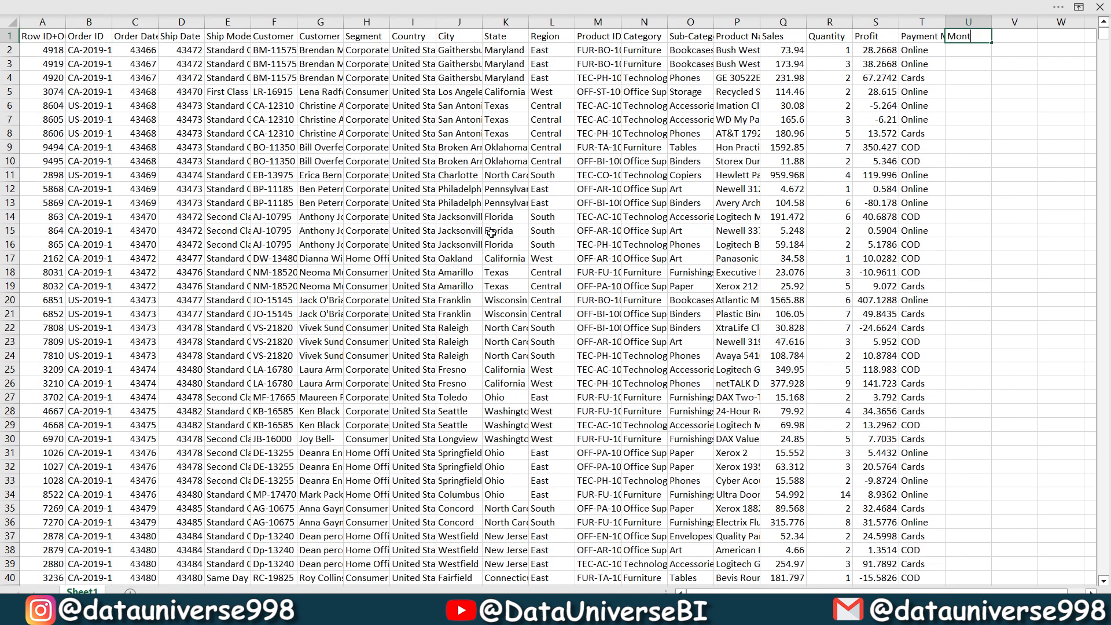
pyautogui.write('Month #')
pyautogui.click(1014, 36)
pyautogui.write('Year')
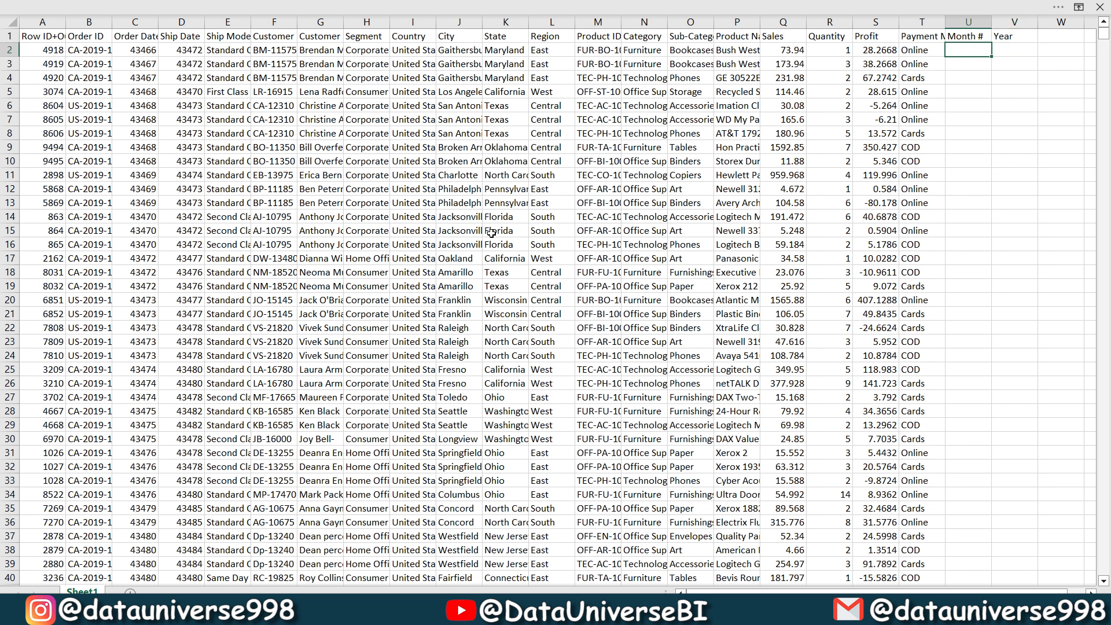
pyautogui.write('=MONTH(A2')
pyautogui.click(1014, 49)
pyautogui.write('=yea')
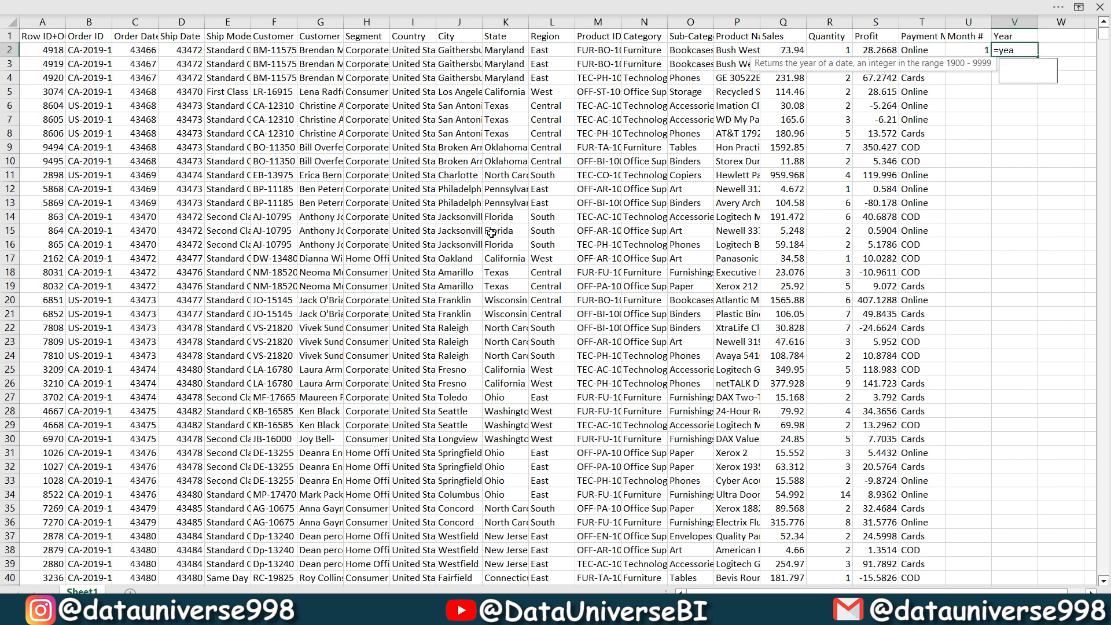
pyautogui.press('Return')
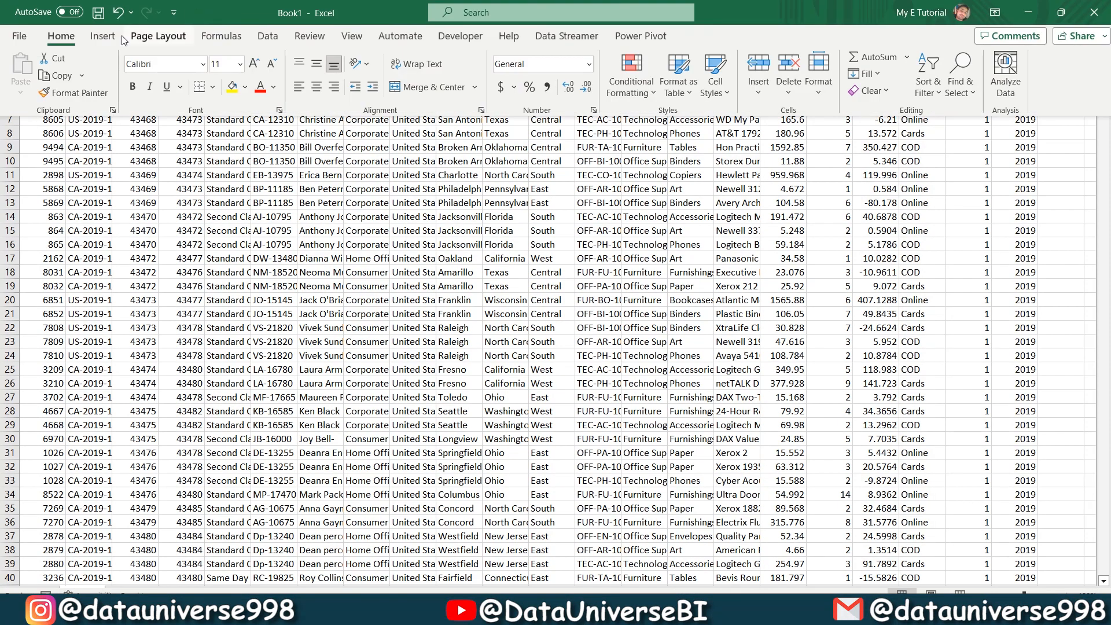
# Create a PivotTable on a new sheet with Month # rows, Year columns and summed Quantity
pyautogui.click(102, 36)
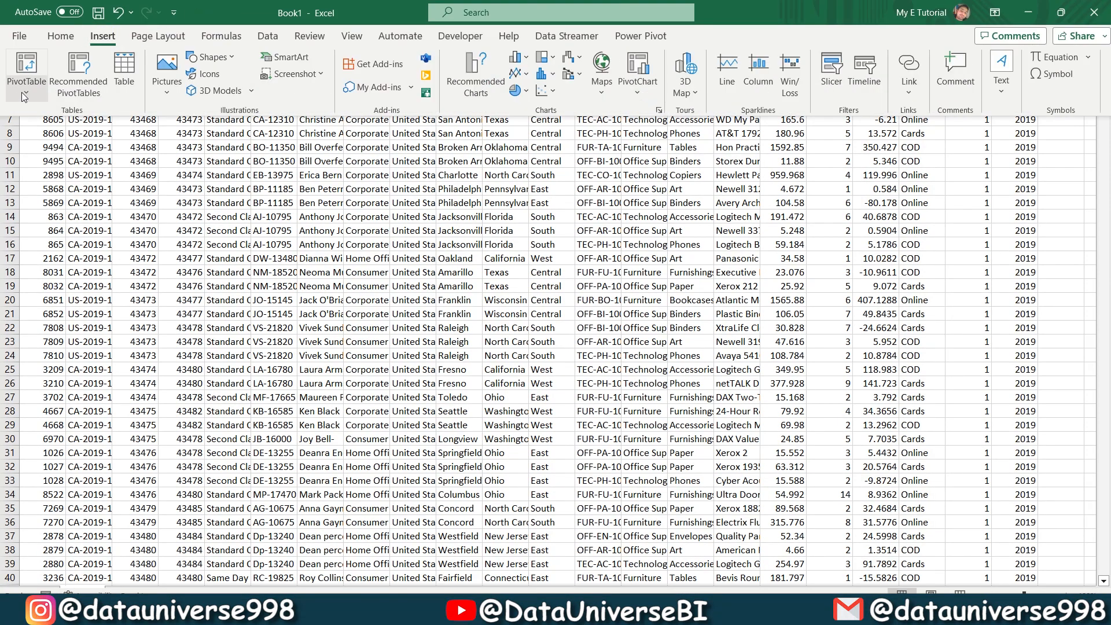
pyautogui.click(26, 71)
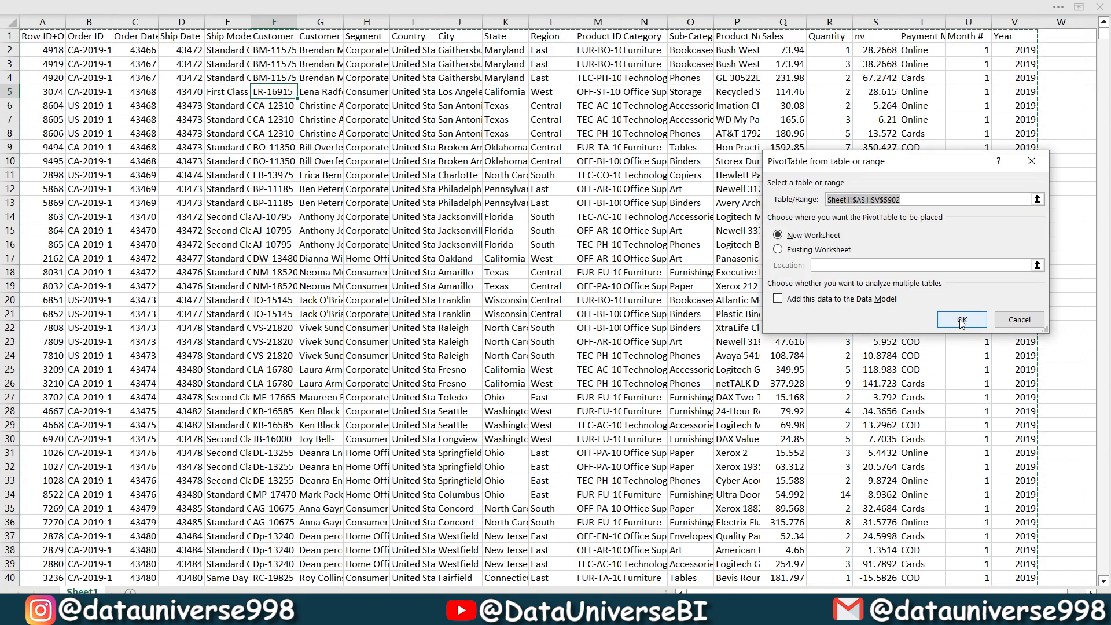
pyautogui.click(959, 319)
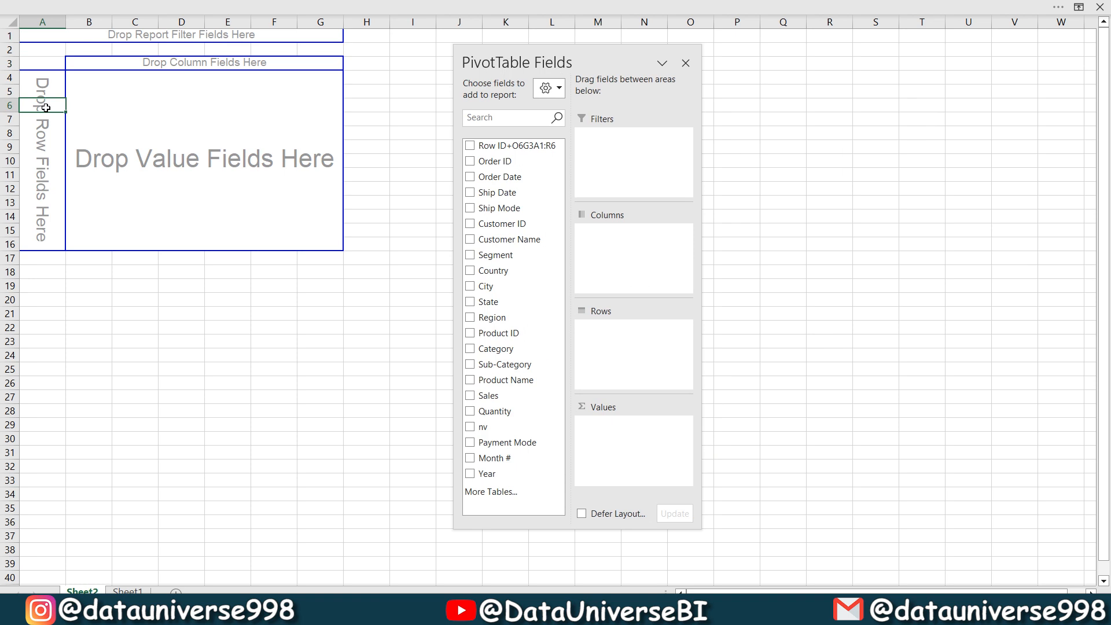
pyautogui.moveTo(338, 448)
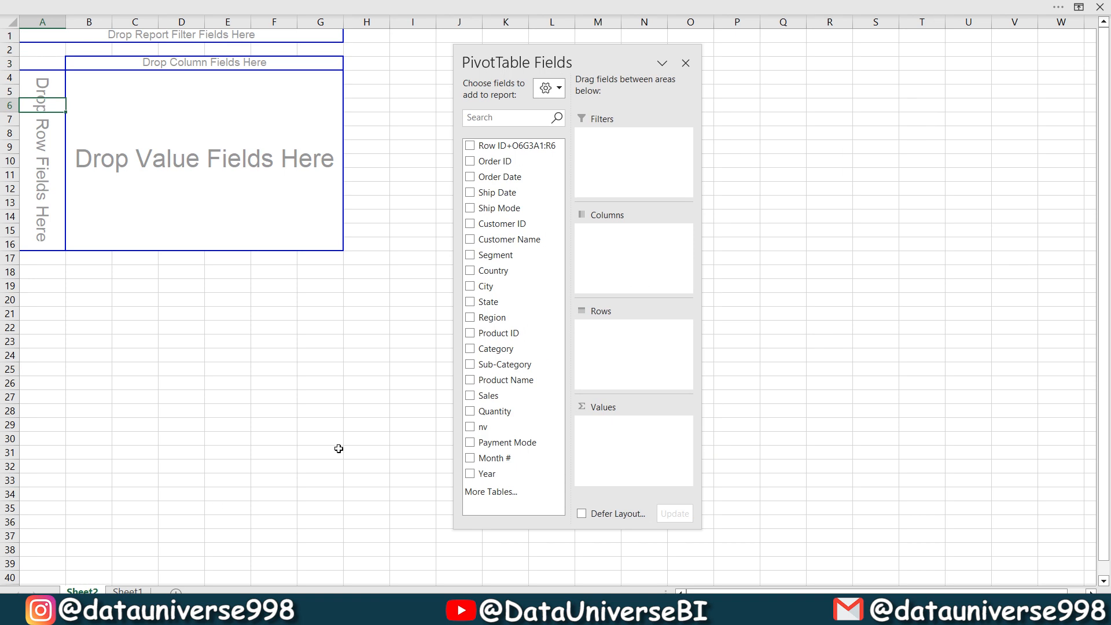
pyautogui.click(470, 457)
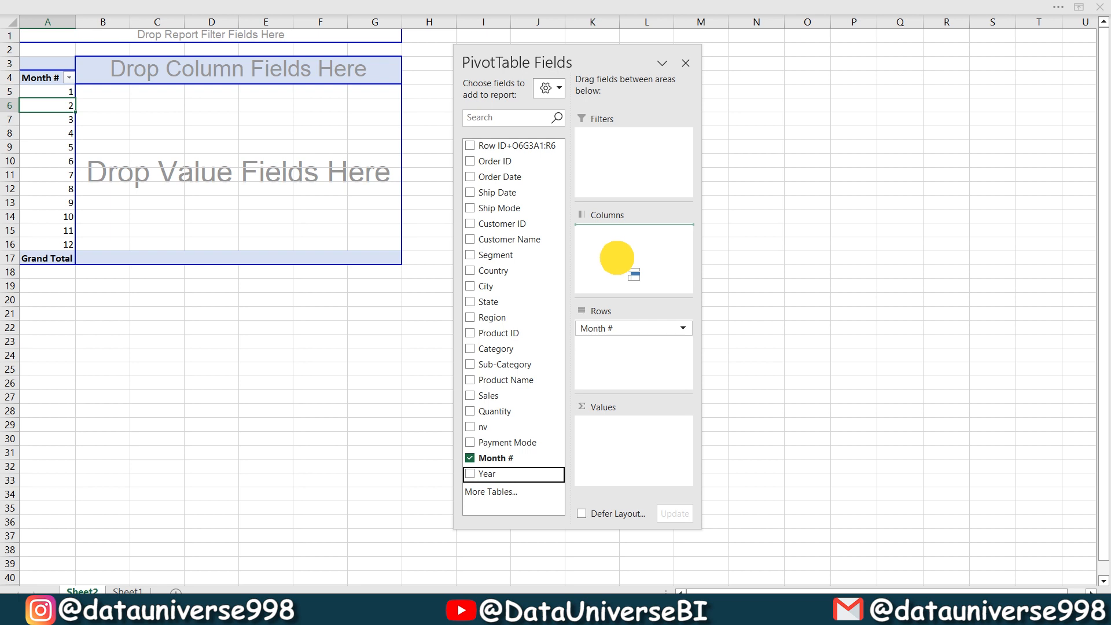
pyautogui.click(470, 473)
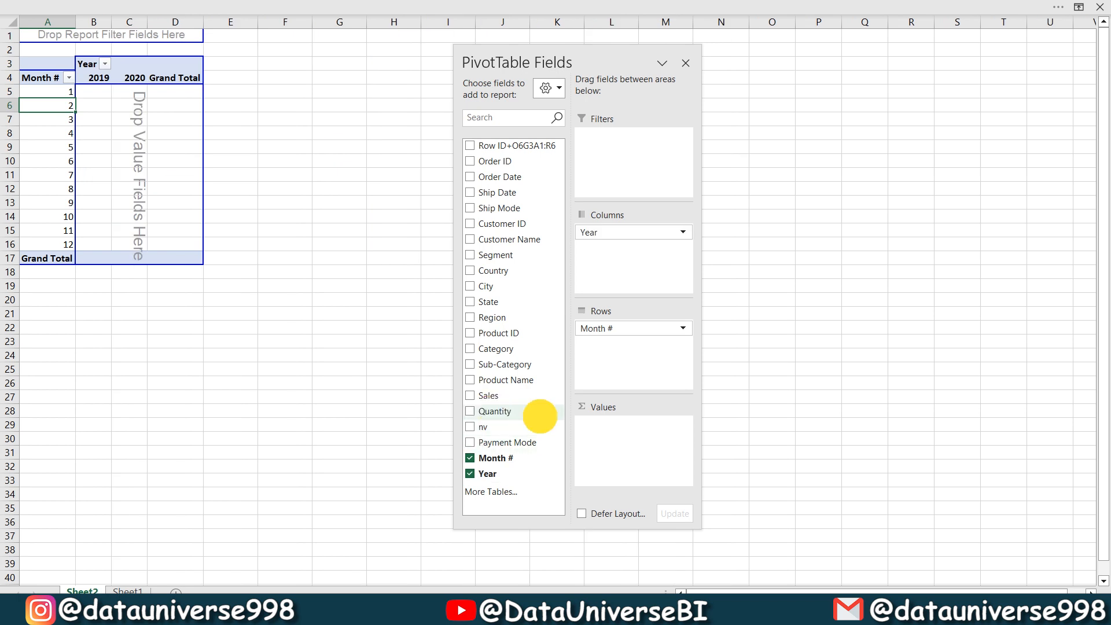
pyautogui.click(470, 411)
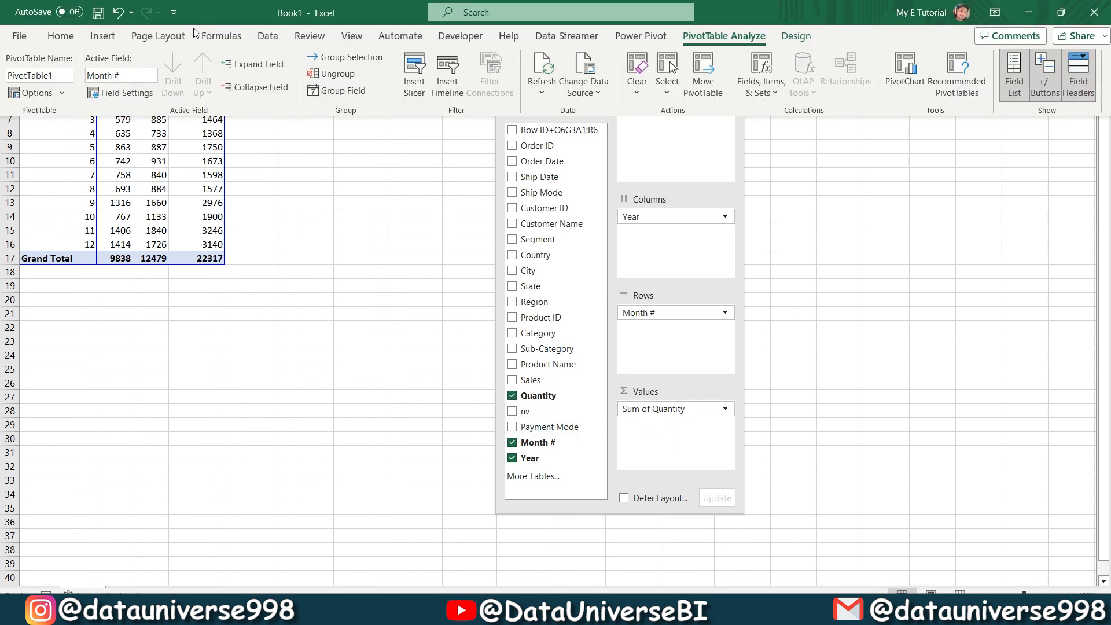
# Insert a Stacked Area PivotChart from the full chart-type list
pyautogui.click(101, 36)
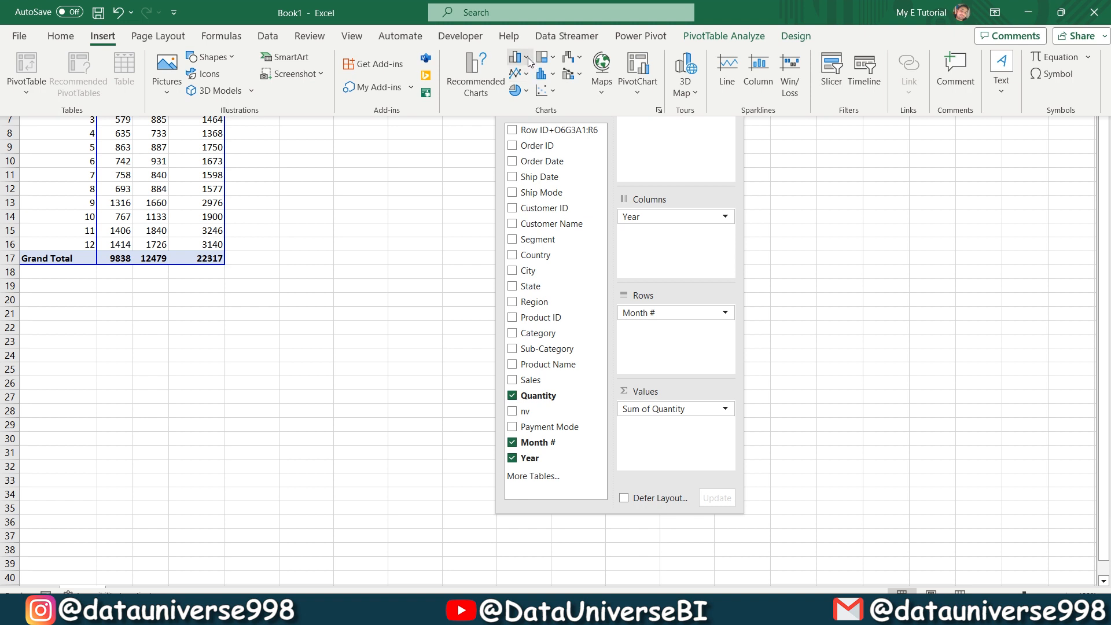
pyautogui.click(516, 58)
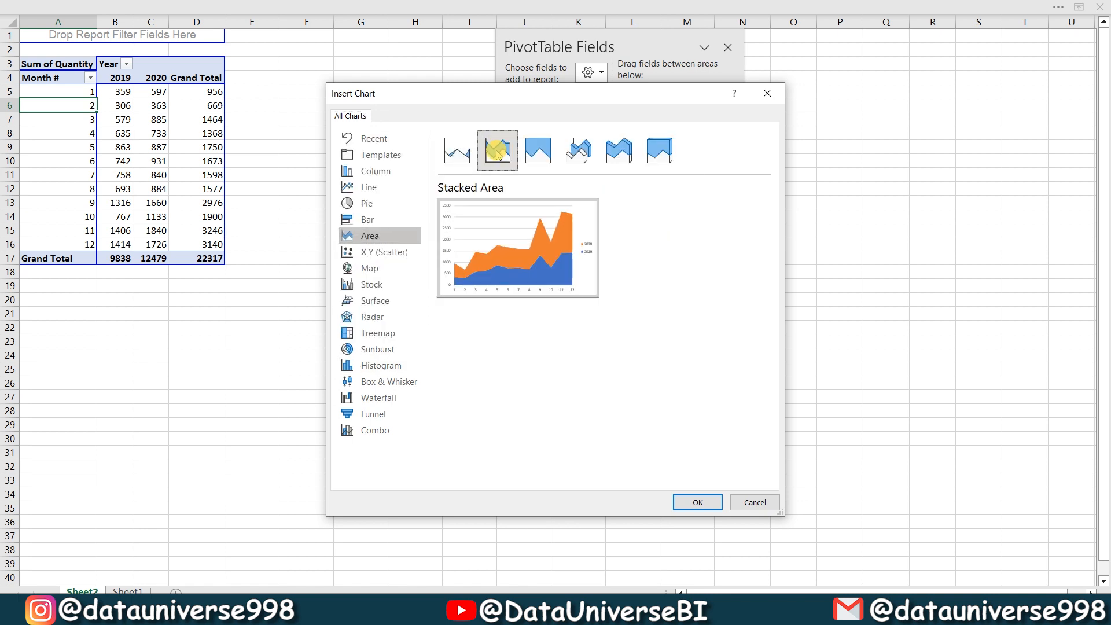
pyautogui.click(695, 501)
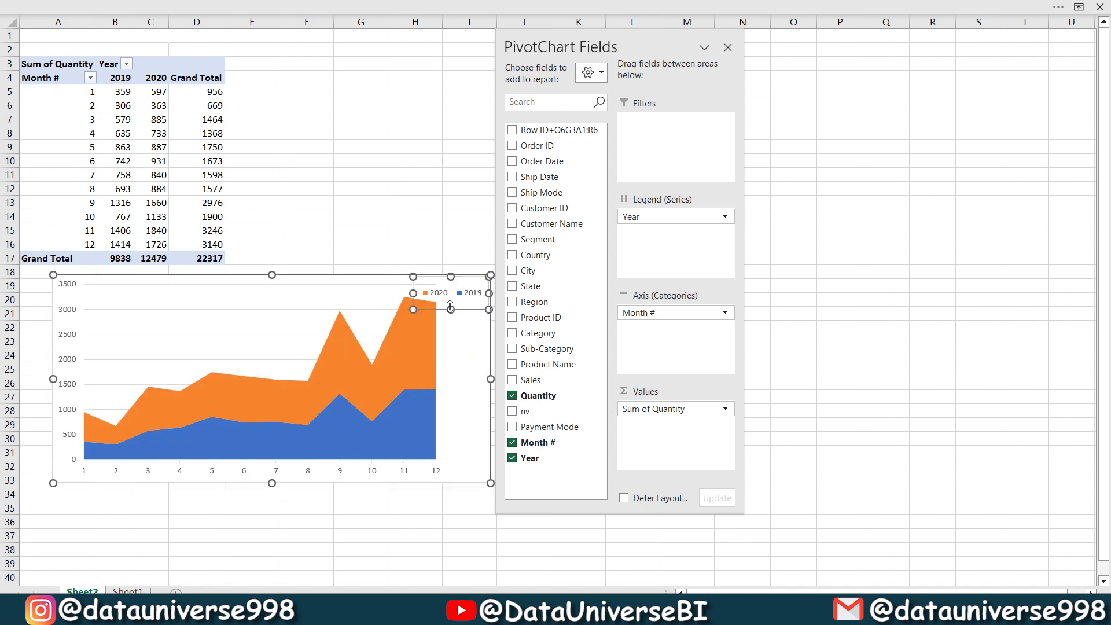
# Title the chart 'Comparitive Analysis' and widen it beside the PivotTable
pyautogui.click(508, 285)
pyautogui.write('Comparitive Analysis')
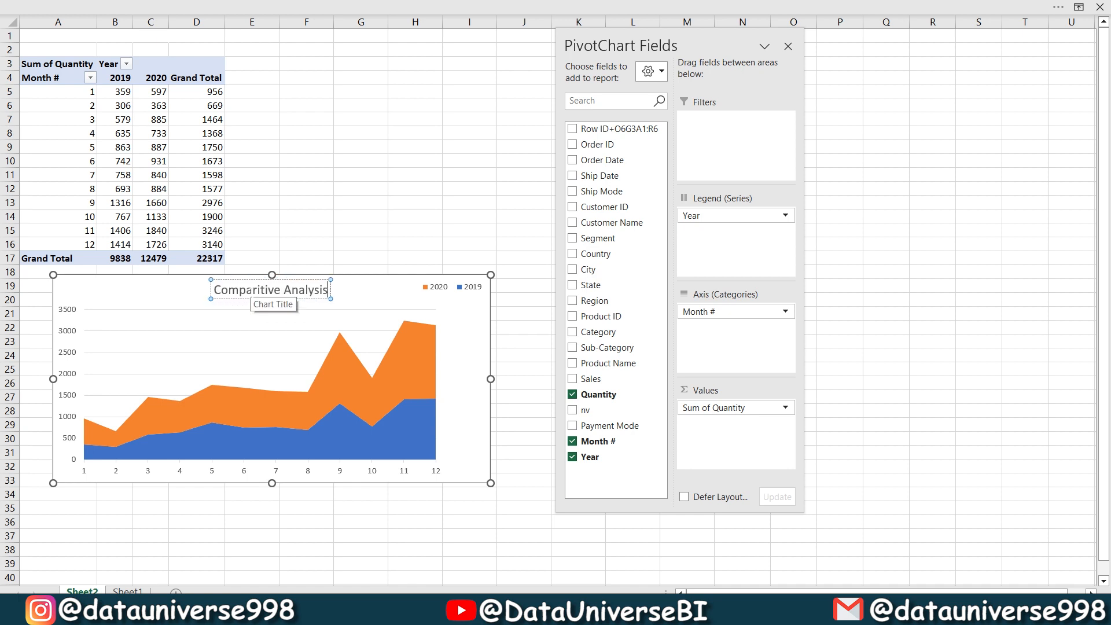
pyautogui.click(192, 335)
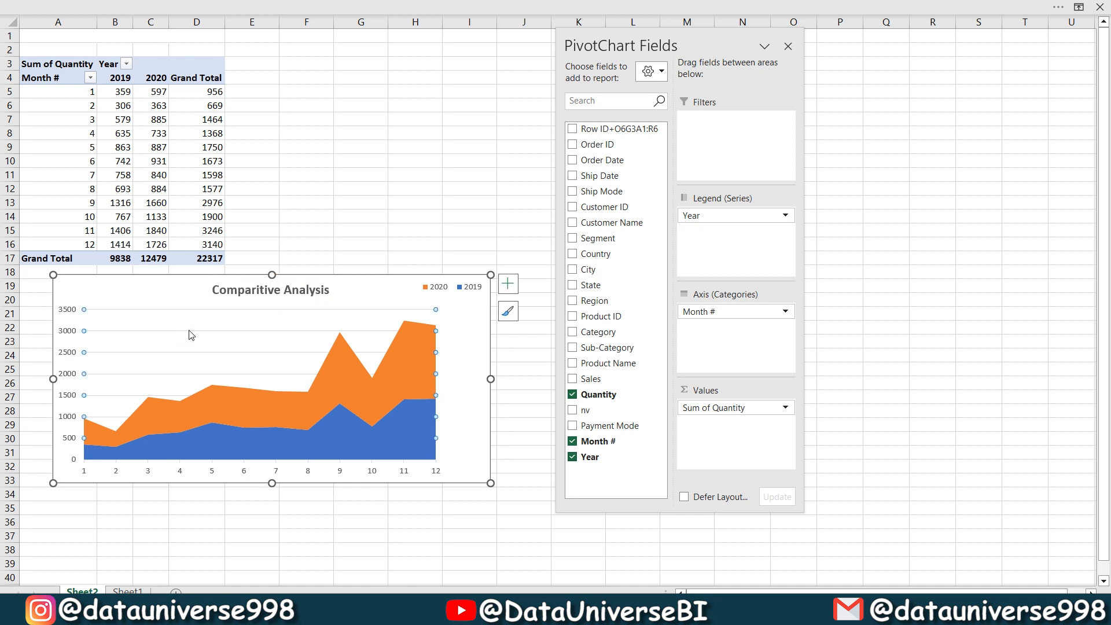
pyautogui.click(507, 284)
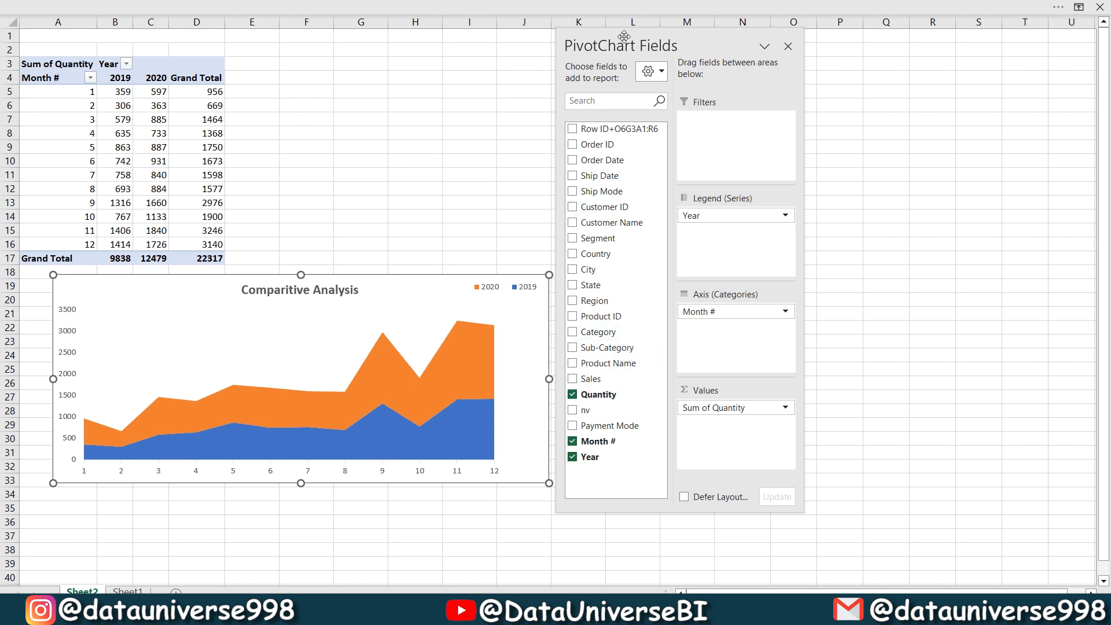
pyautogui.click(787, 47)
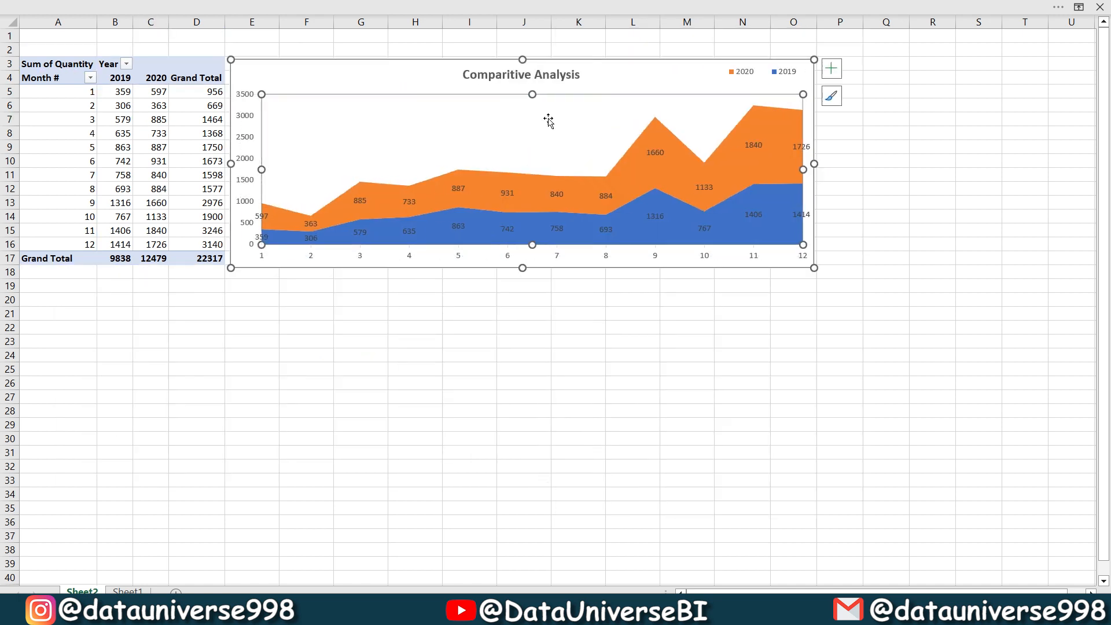
pyautogui.click(360, 327)
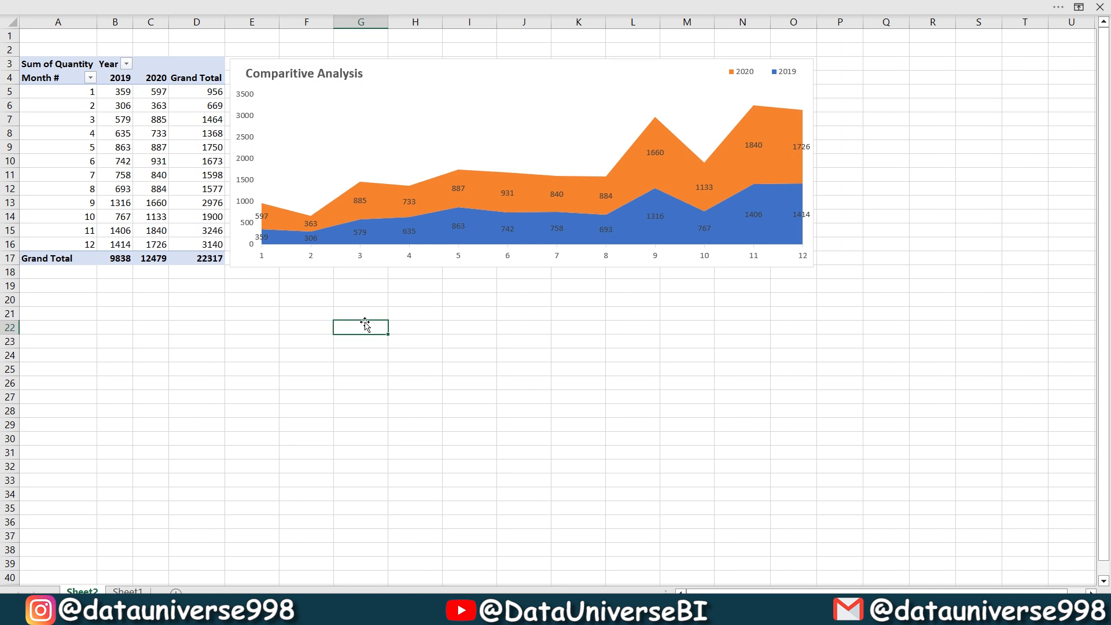
pyautogui.moveTo(636, 146)
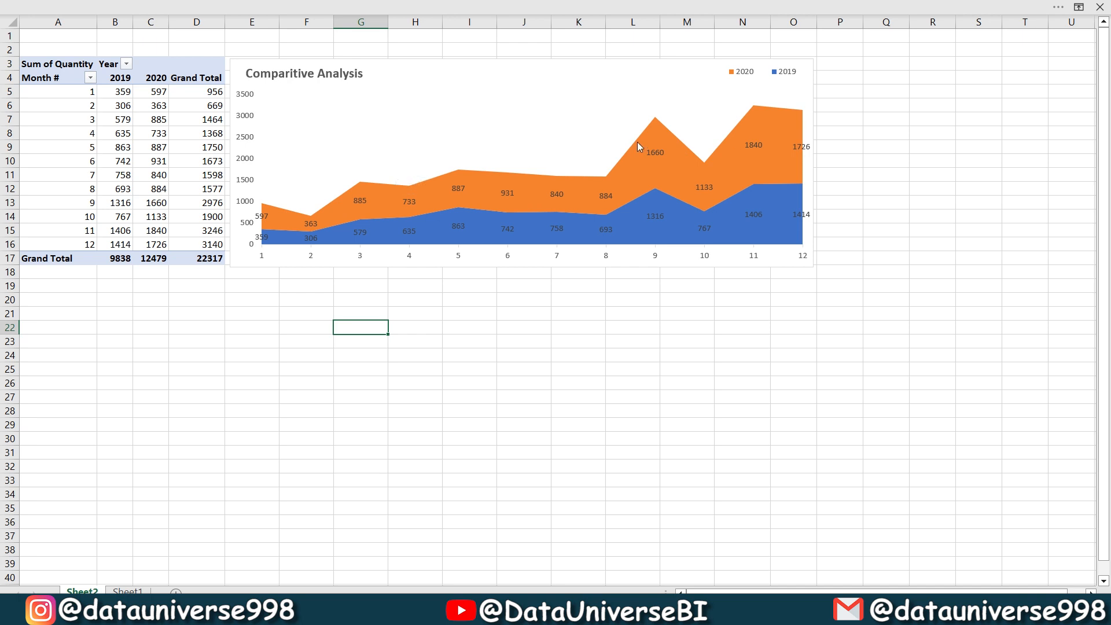
pyautogui.moveTo(641, 148)
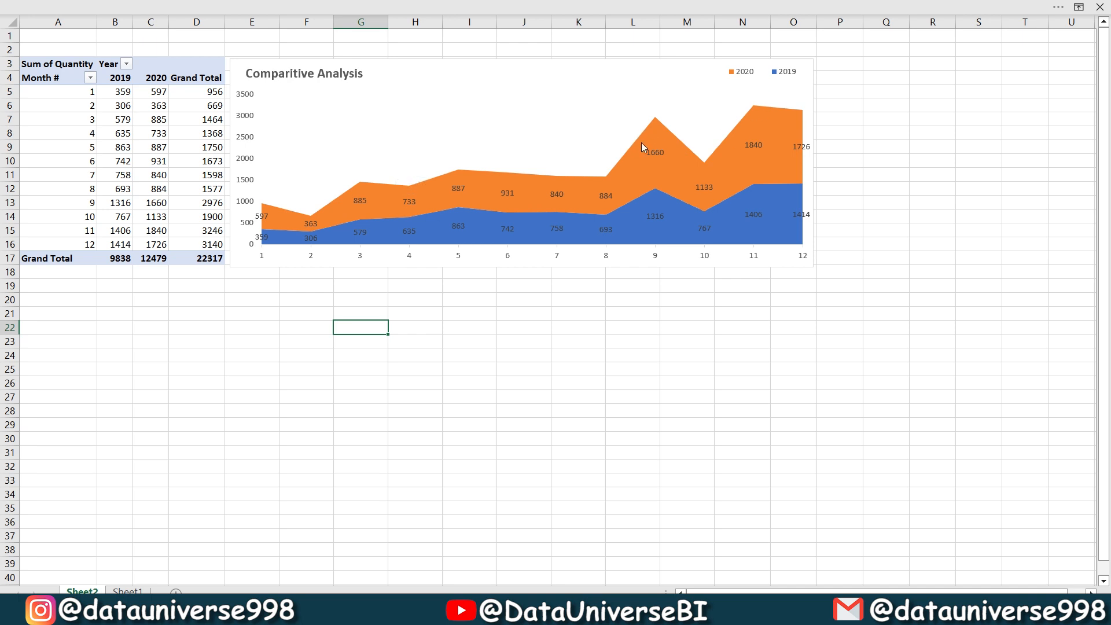
pyautogui.moveTo(689, 203)
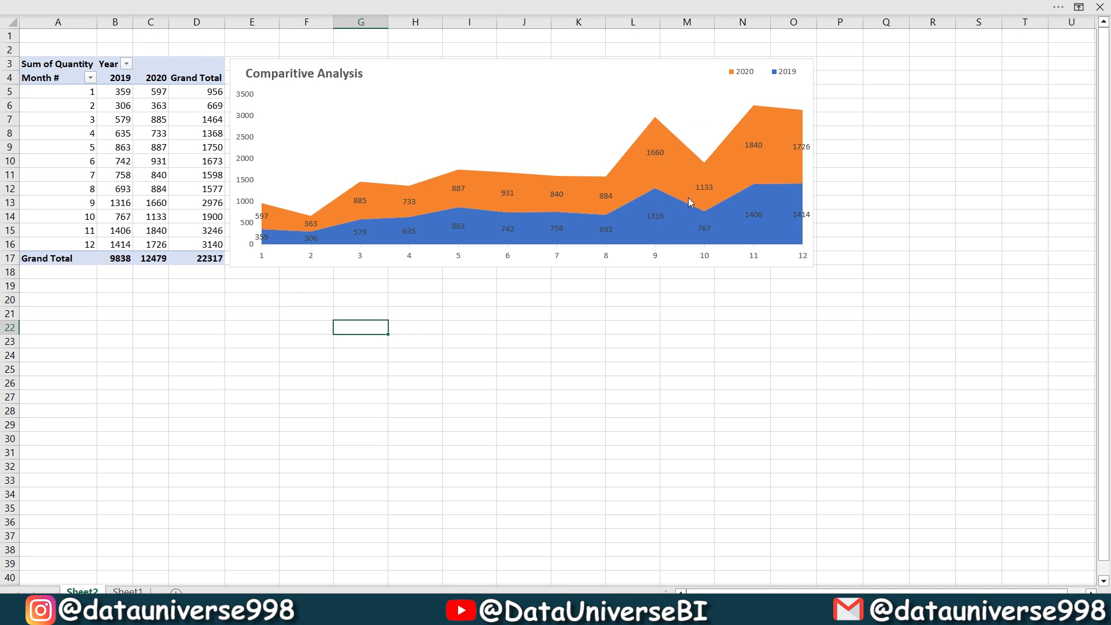
pyautogui.moveTo(533, 168)
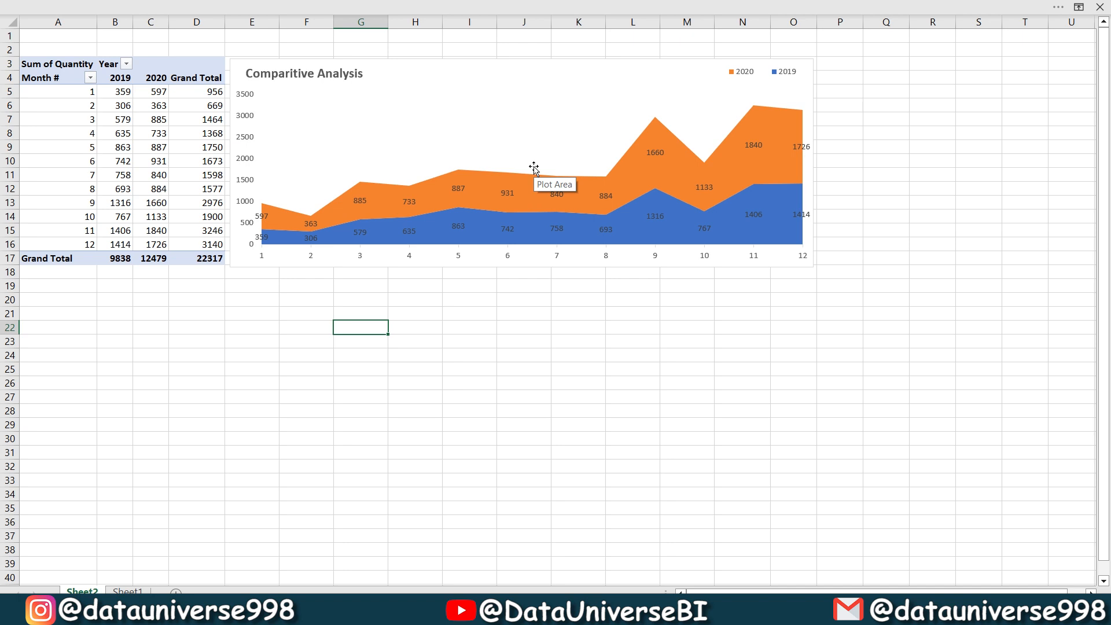
pyautogui.moveTo(533, 165)
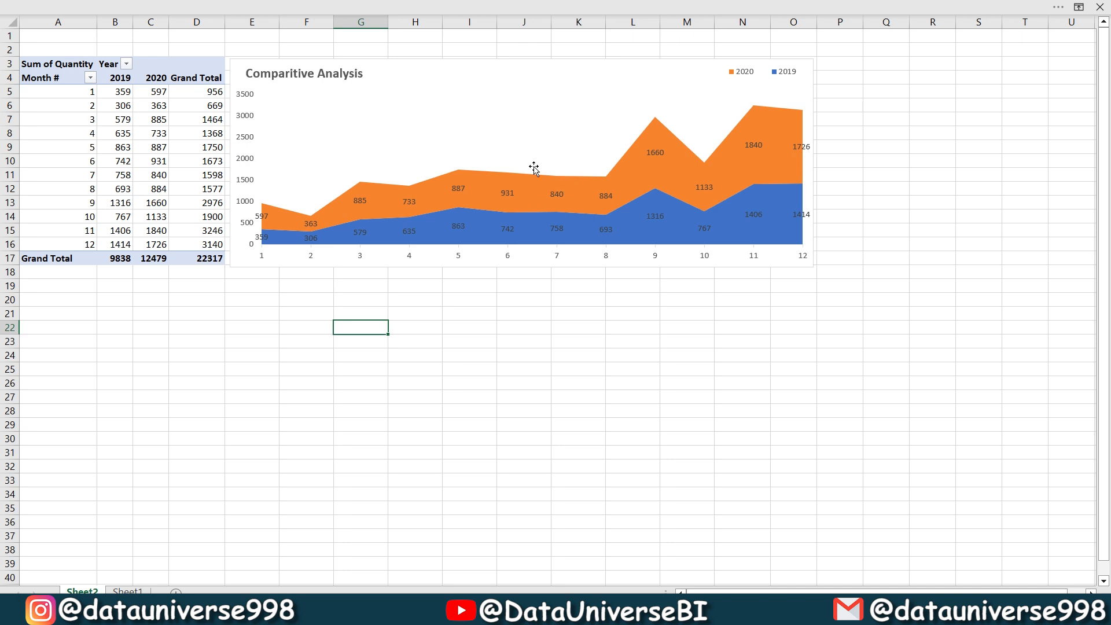